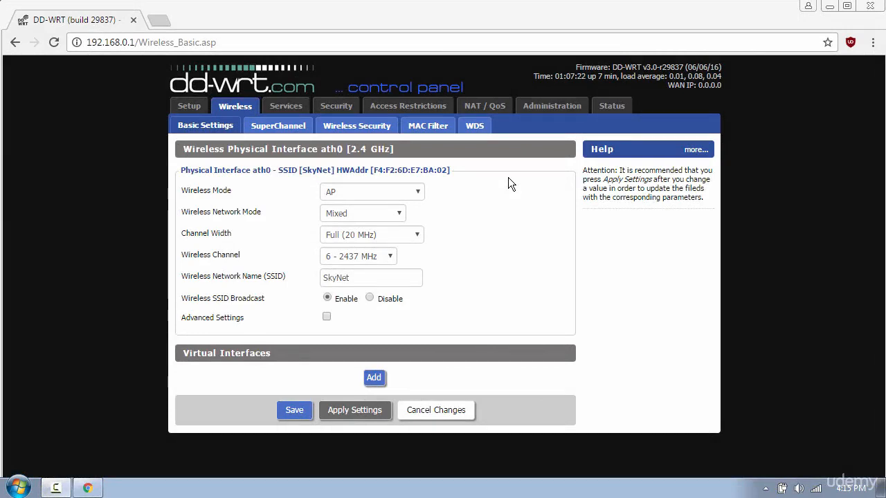
mouse_move(505, 181)
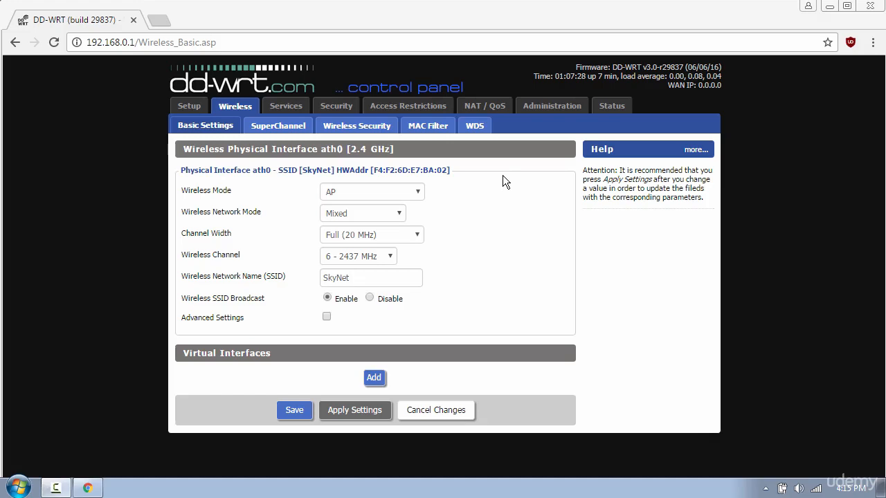
mouse_move(404, 142)
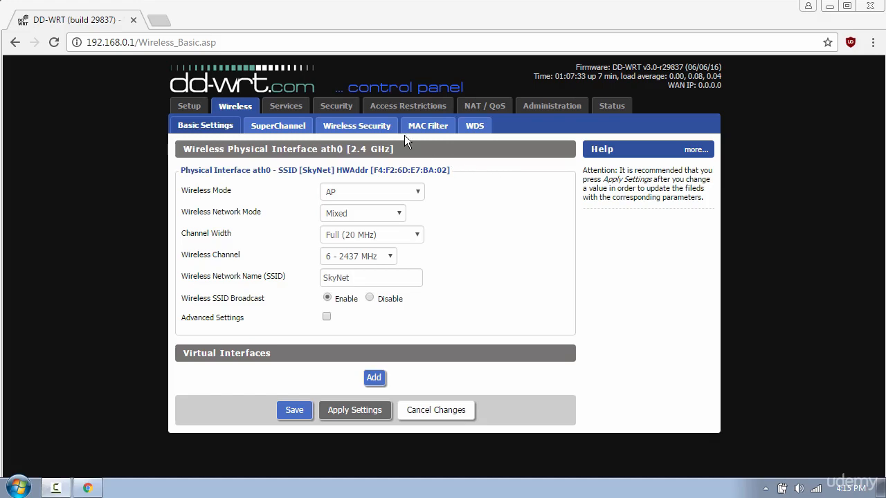
left_click(357, 125)
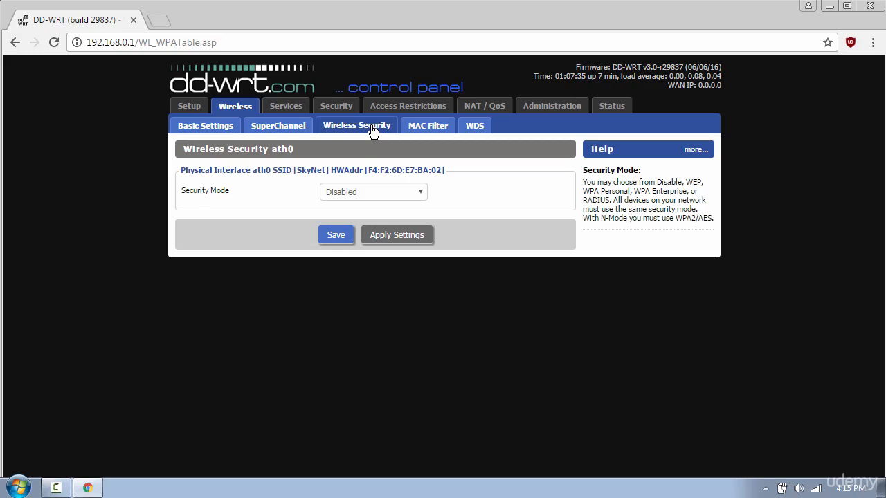
left_click(374, 191)
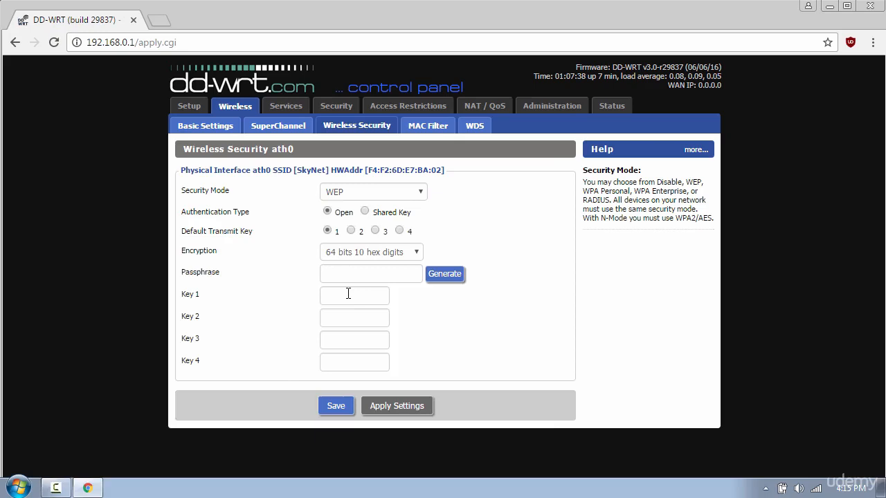
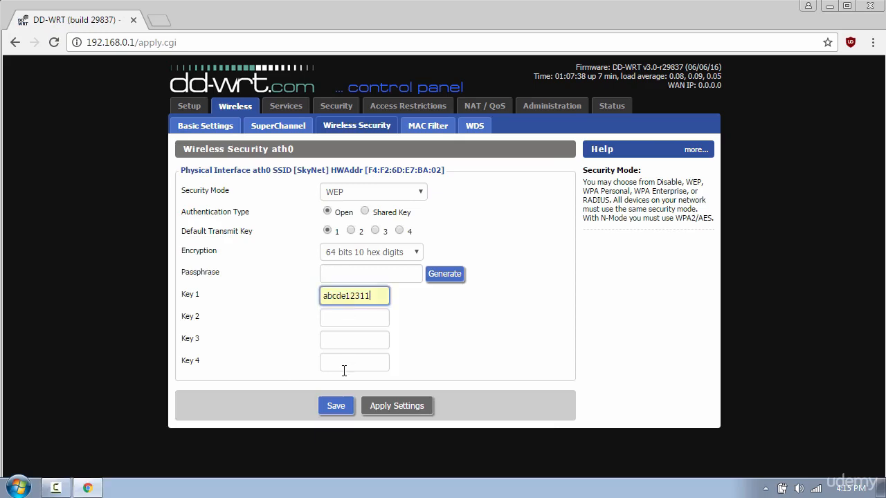
left_click(334, 406)
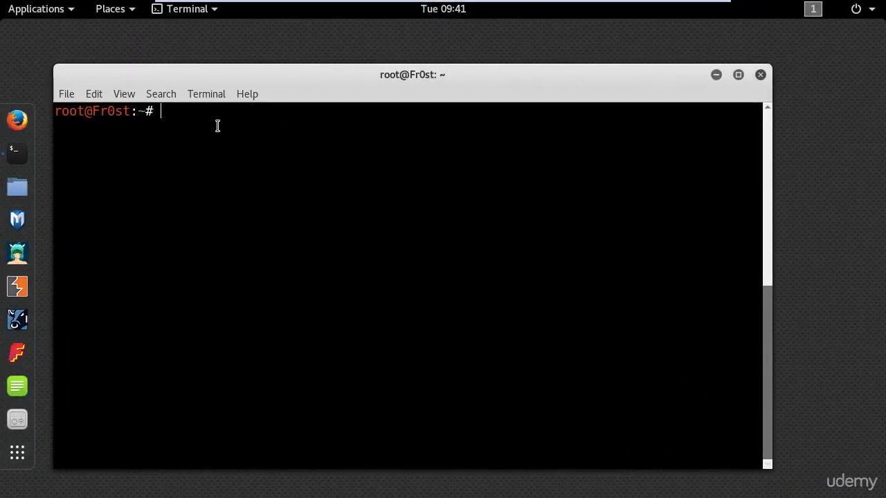
- Enable monitor mode with airmon-ng and scan networks with airodump-ng wlan0mon, showing SkyNet on channel 6
type("airmon-ng start wlan0")
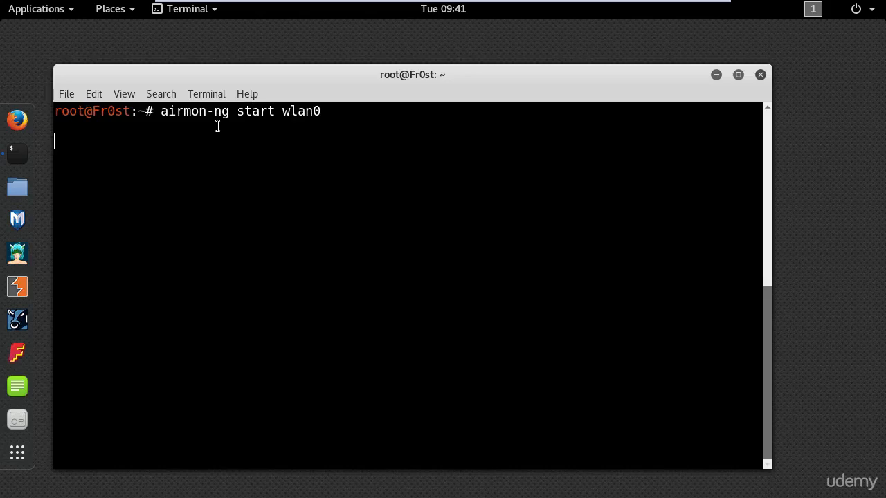
type("airodum")
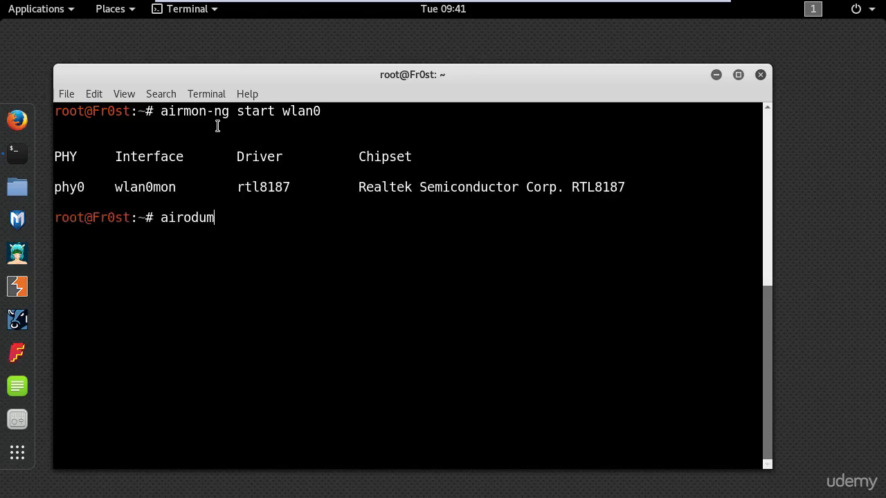
type("p-ng wlan0mon")
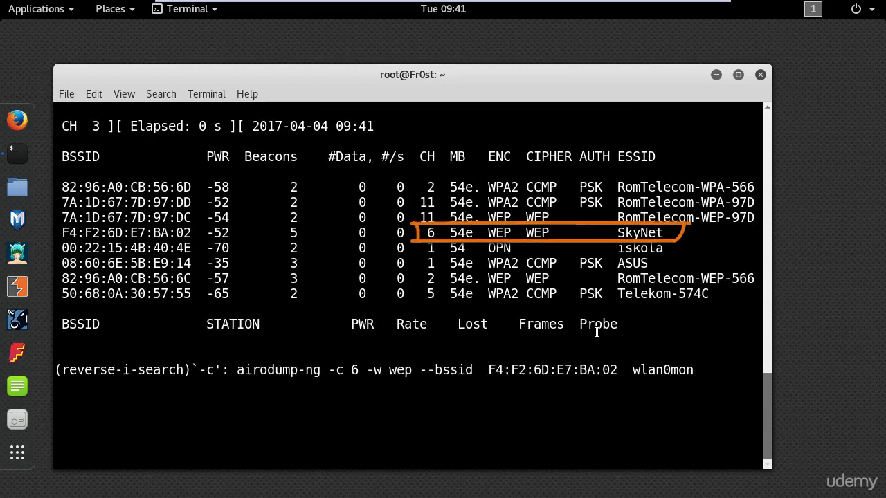
key("Return")
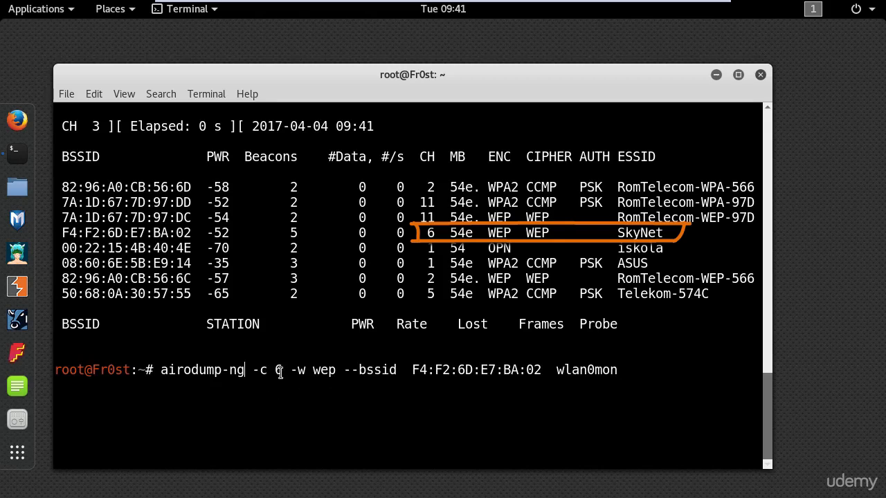
type("6")
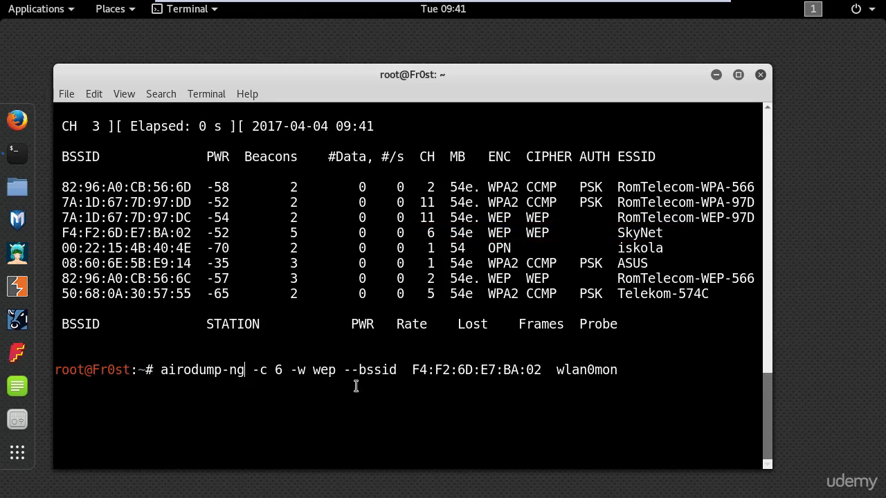
mouse_move(360, 398)
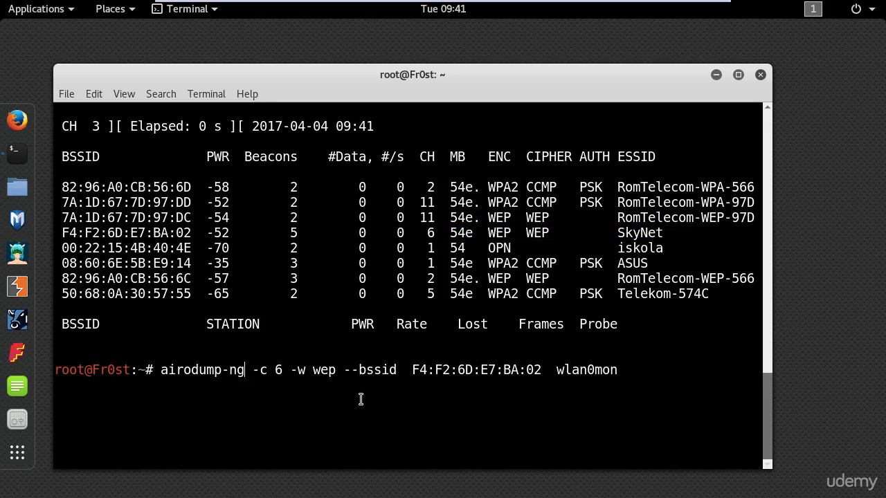
mouse_move(495, 393)
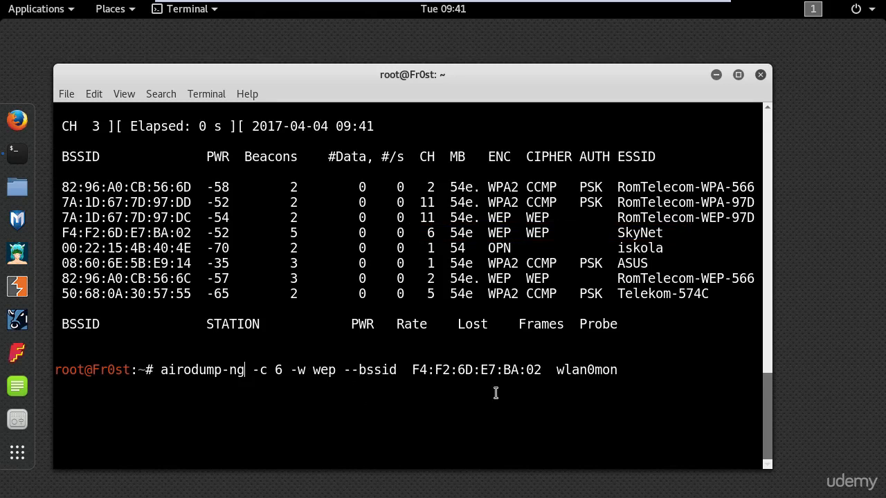
mouse_move(395, 390)
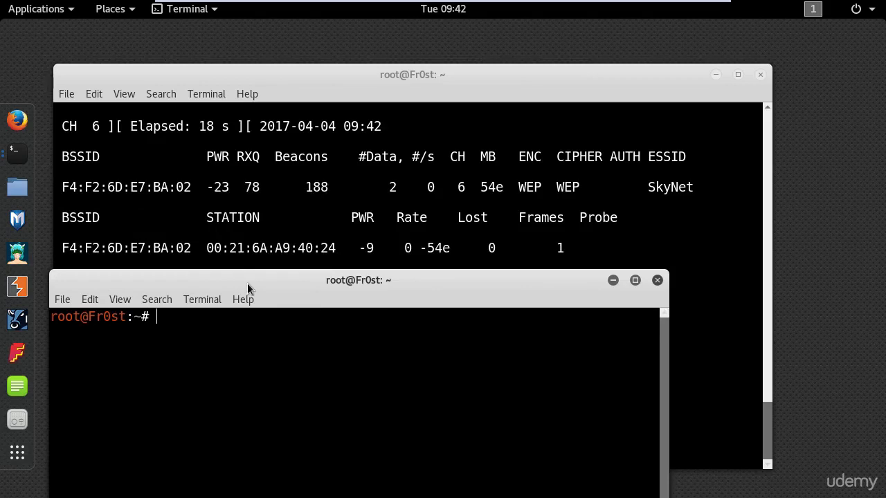
key("ctrl+r")
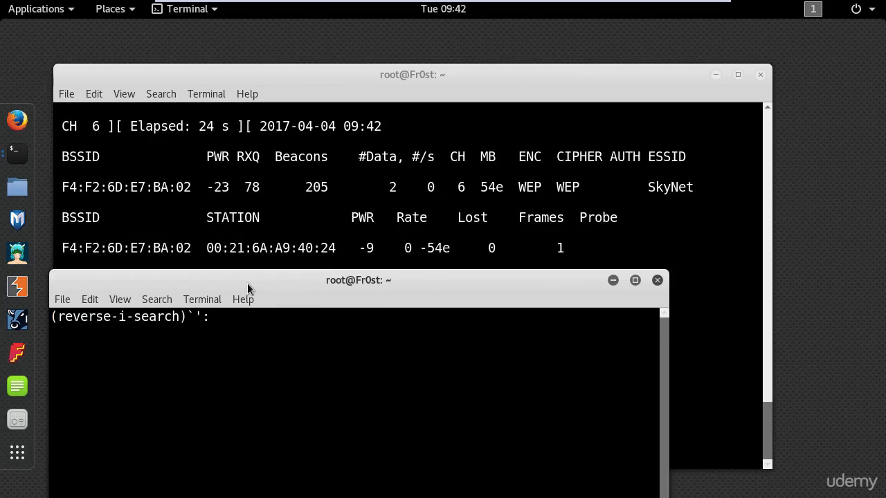
type("1")
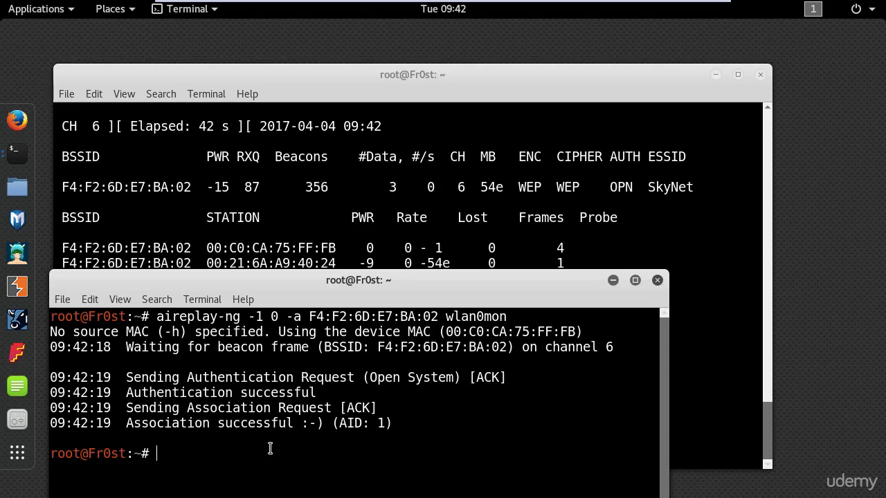
key("ctrl+r")
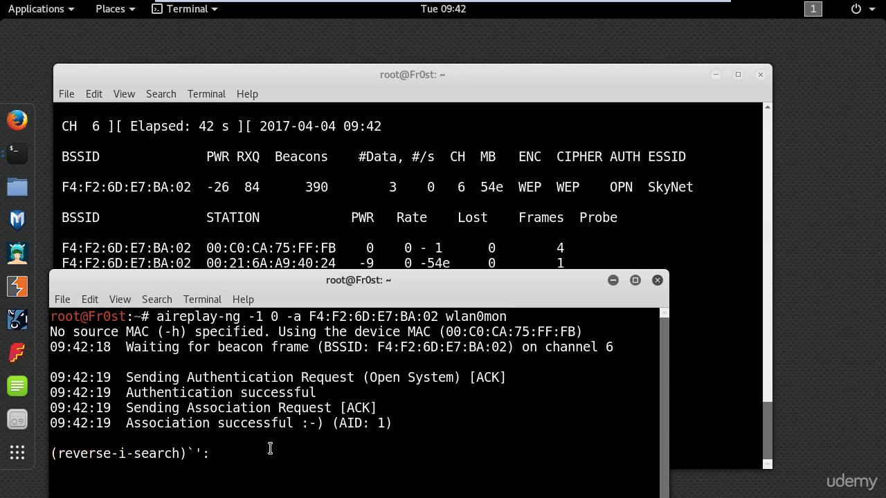
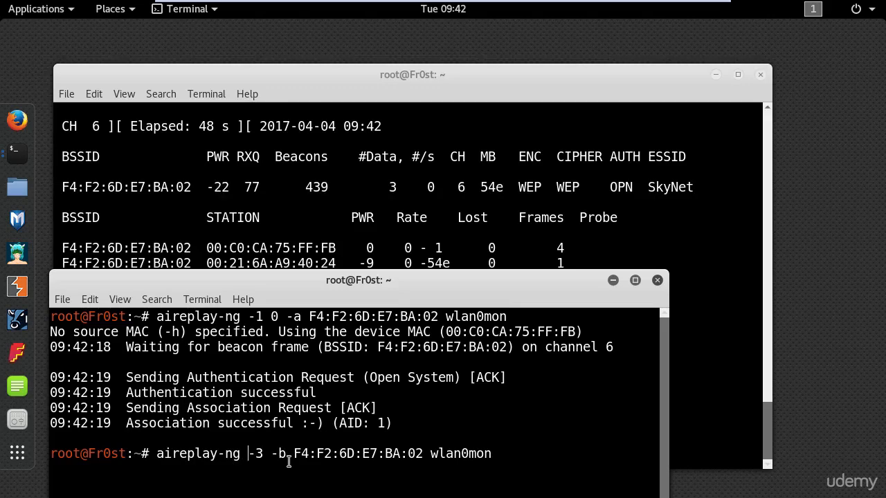
key("Return")
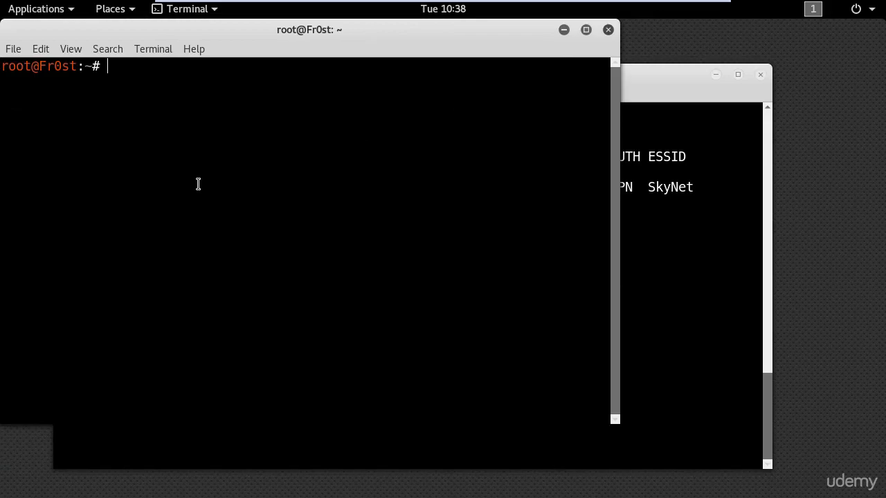
- List the captured files and run aircrack-ng on wep-01.cap to test keys
type("ls")
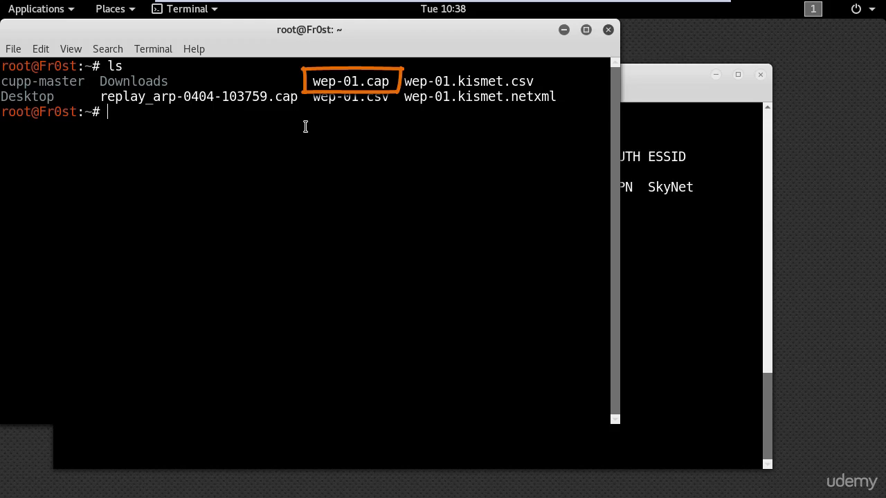
type("airc")
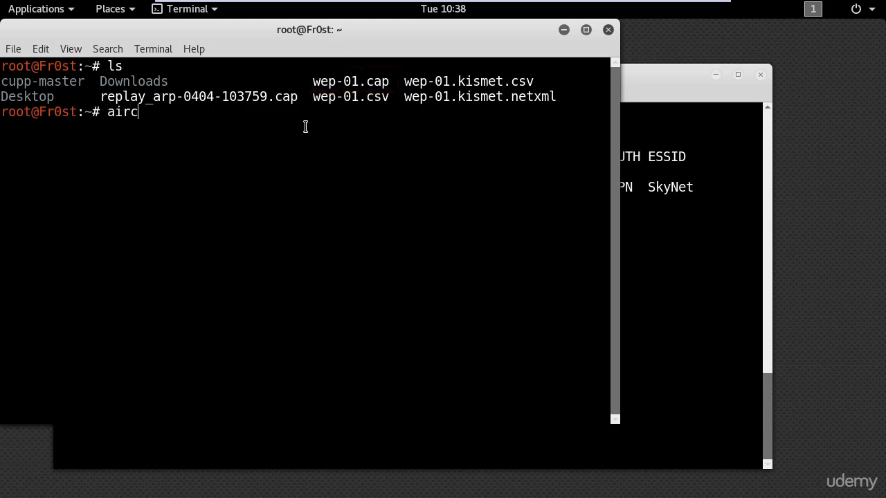
type("rack-ng we")
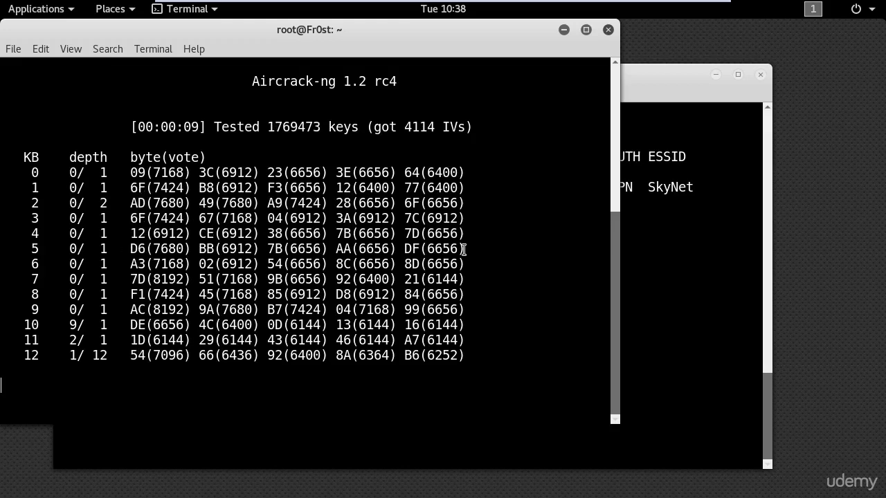
key("ctrl+c")
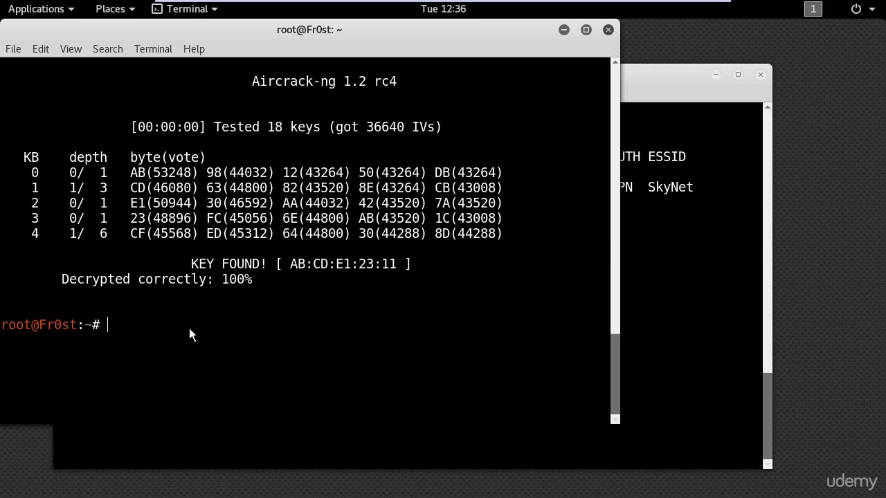
- Run wifite to scan and list nearby networks as numbered targets with SkyNet first
type("w")
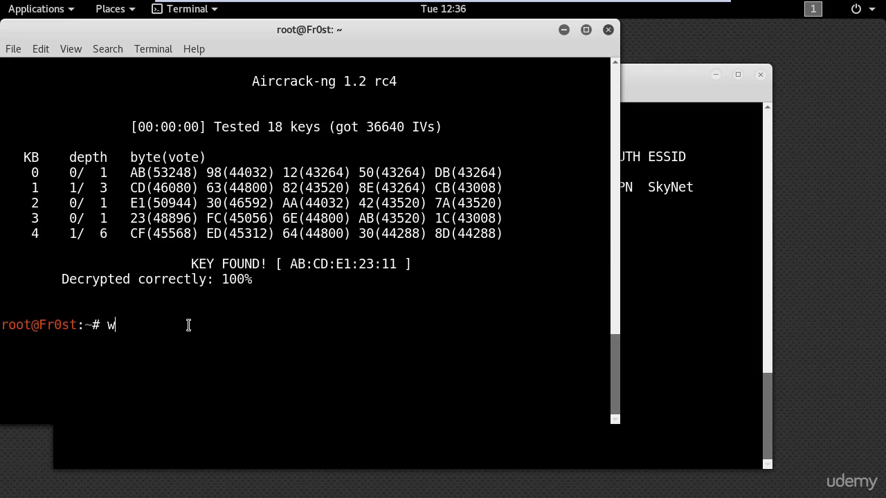
type("ifite")
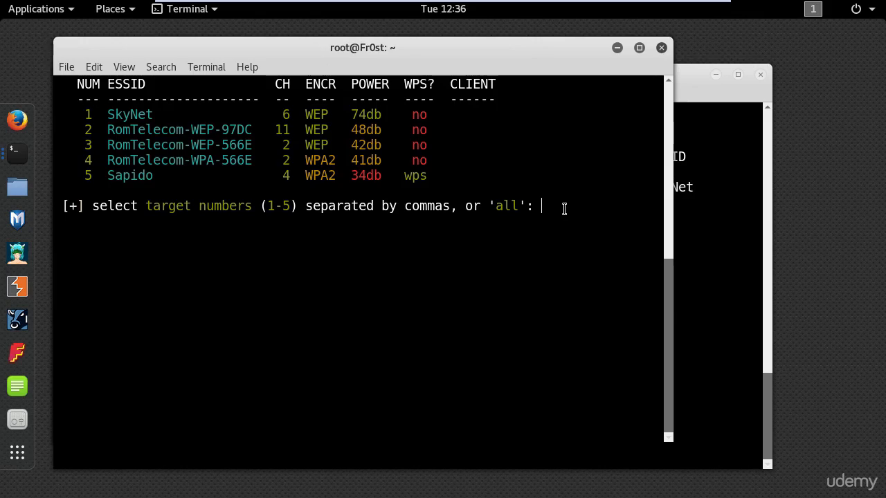
- Enter target 1 so wifite attacks SkyNet, moving to chop-chop after arp-replay fails
type("1")
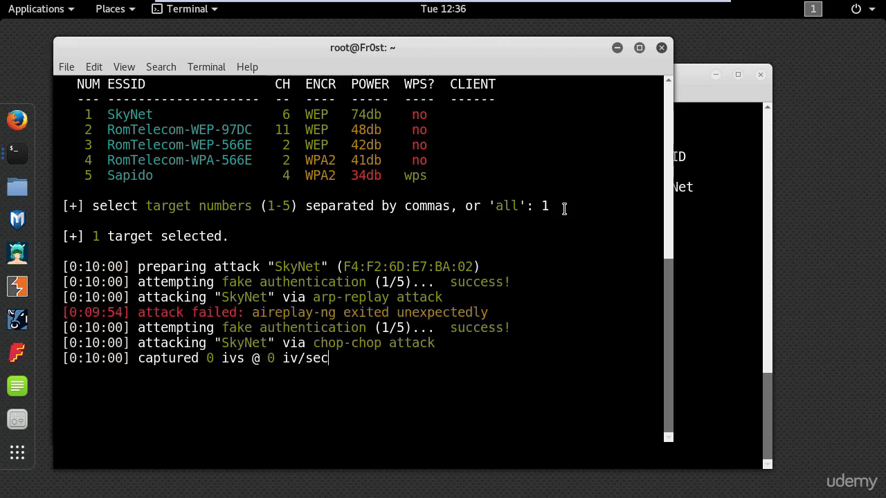
mouse_move(611, 202)
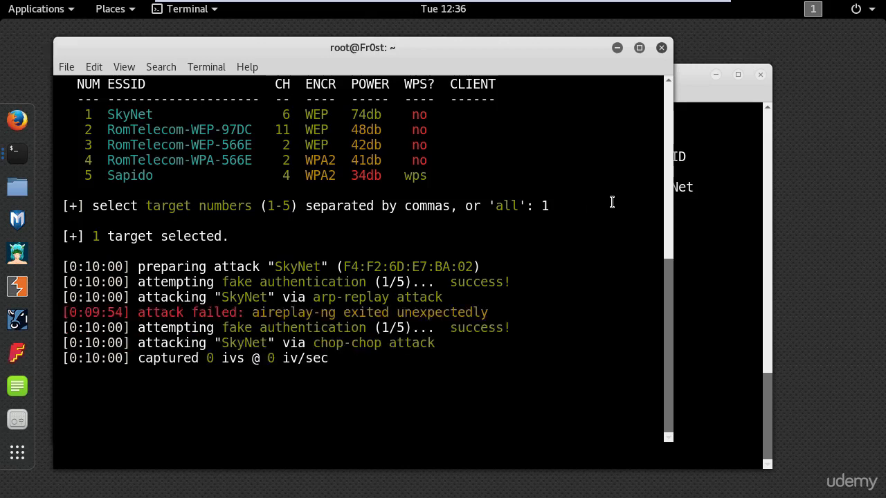